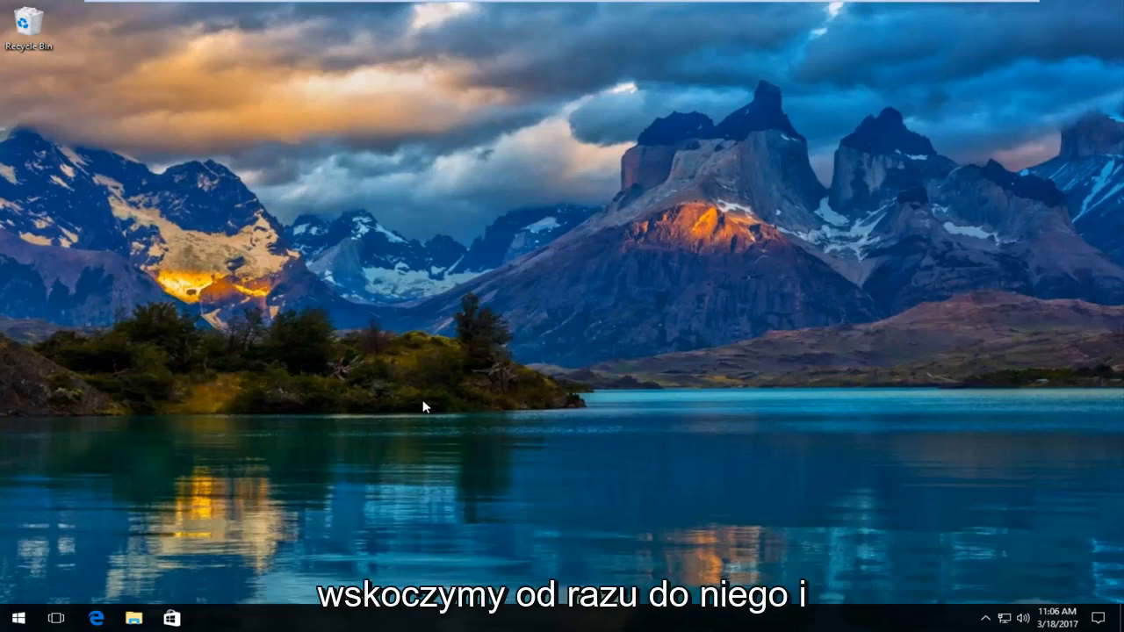
mouse_move(27, 562)
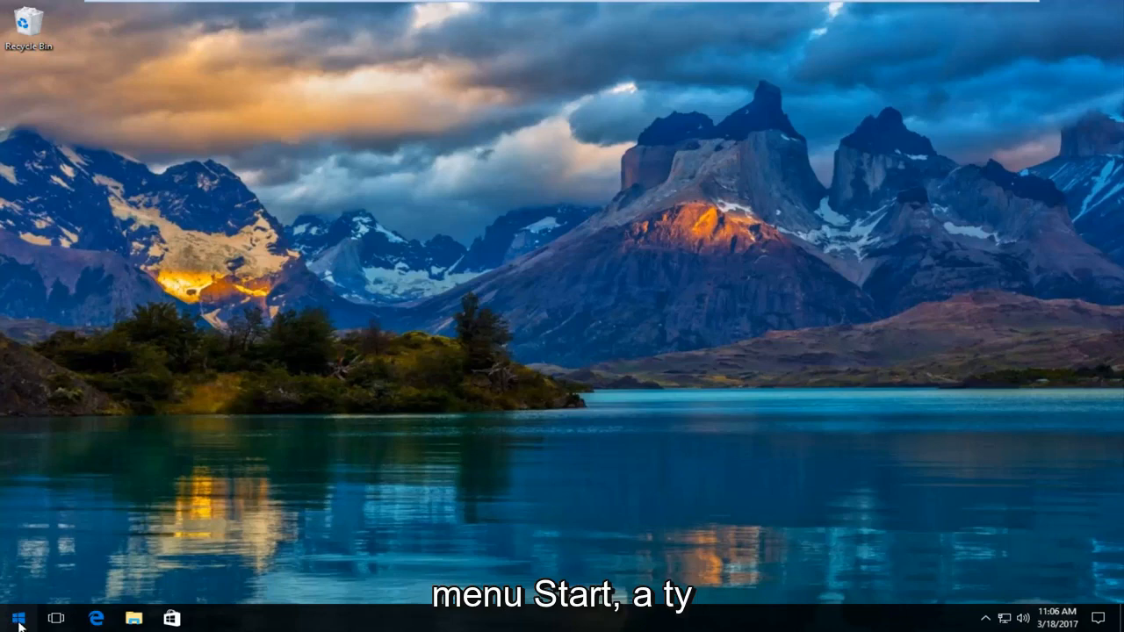
- Search the Start menu for 'trou' to surface the Troubleshooting Control Panel
click(15, 618)
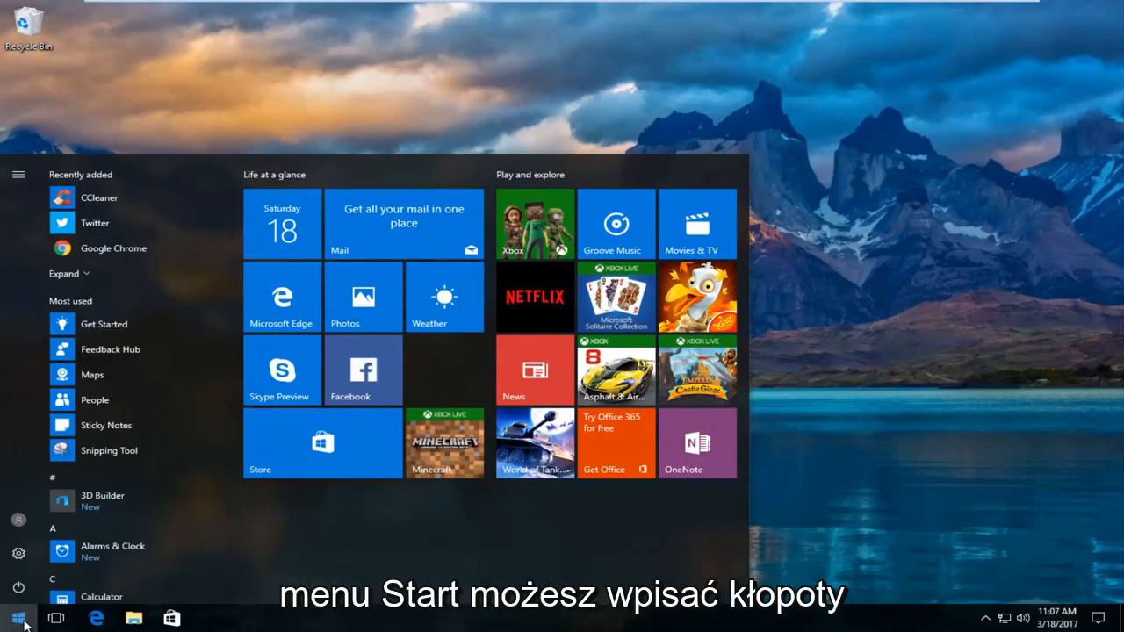
text(troubleshoot)
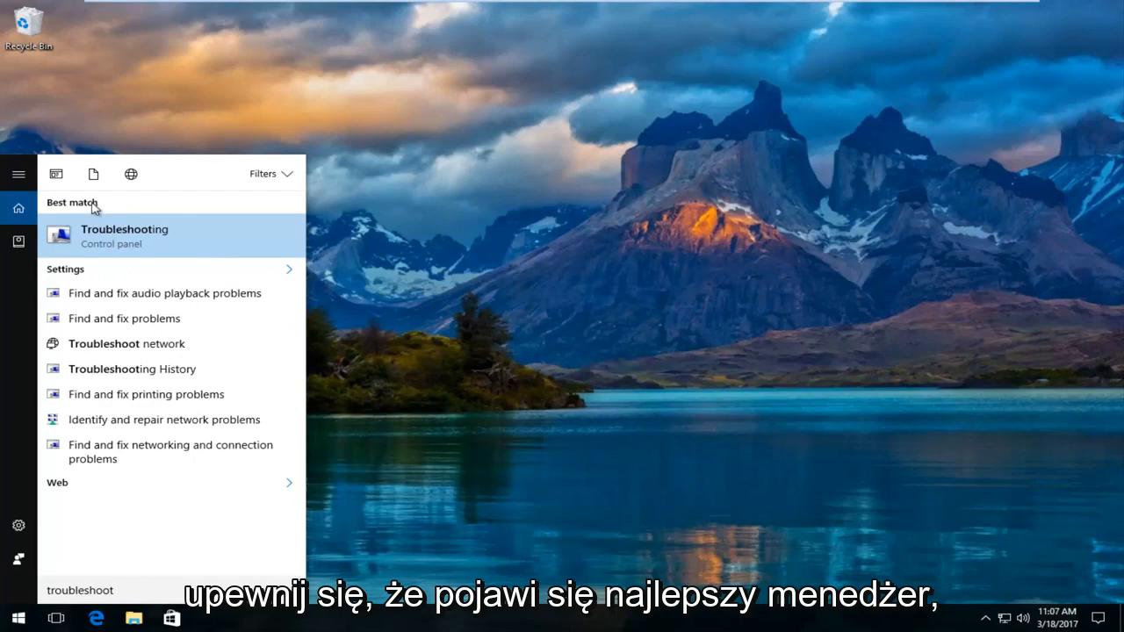
mouse_move(166, 254)
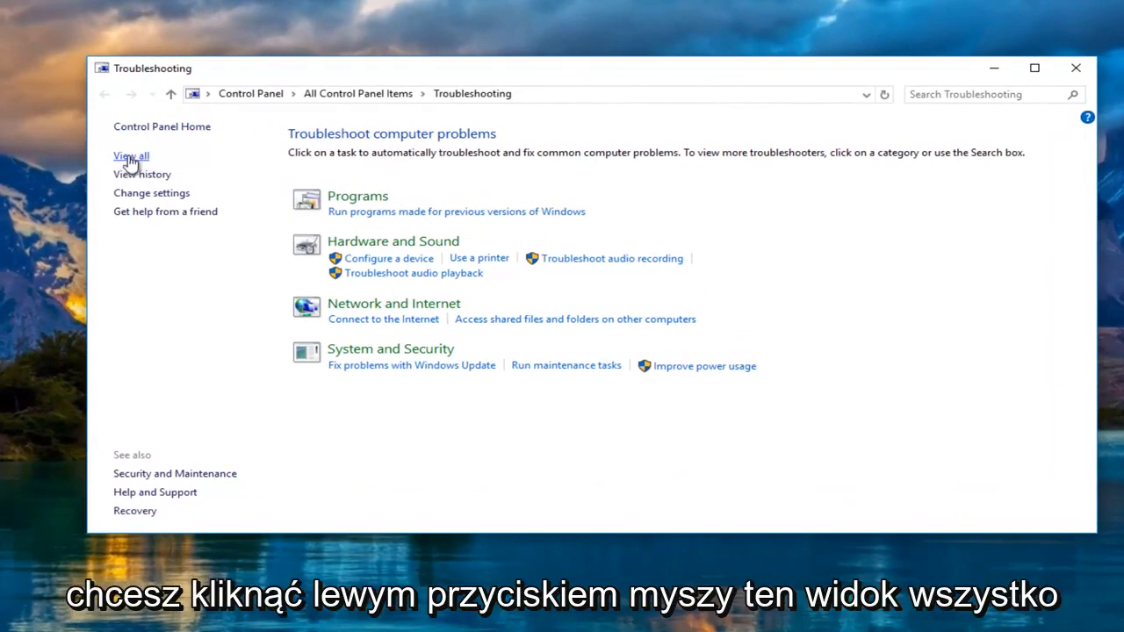
- View all troubleshooters and launch the Hardware and Devices troubleshooter
click(130, 155)
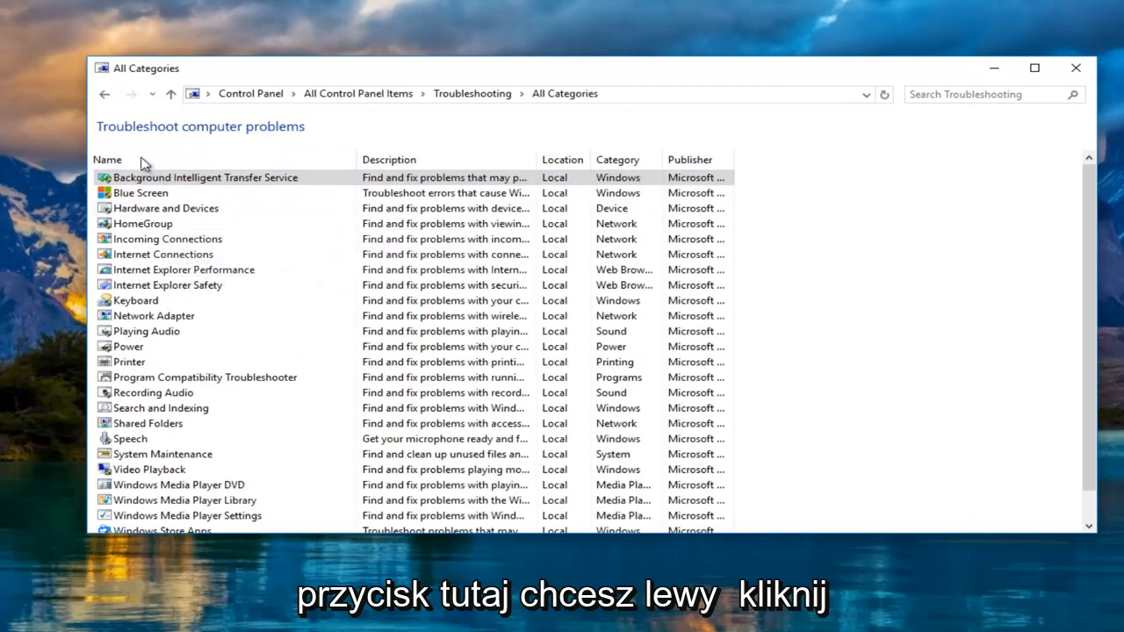
mouse_move(165, 207)
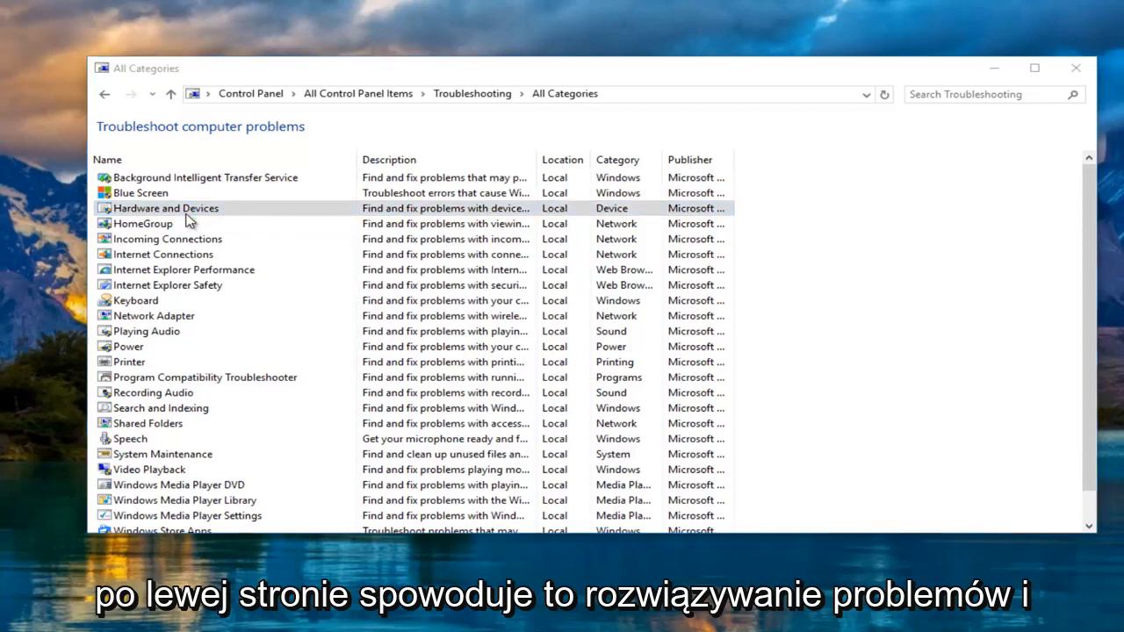
double_click(165, 207)
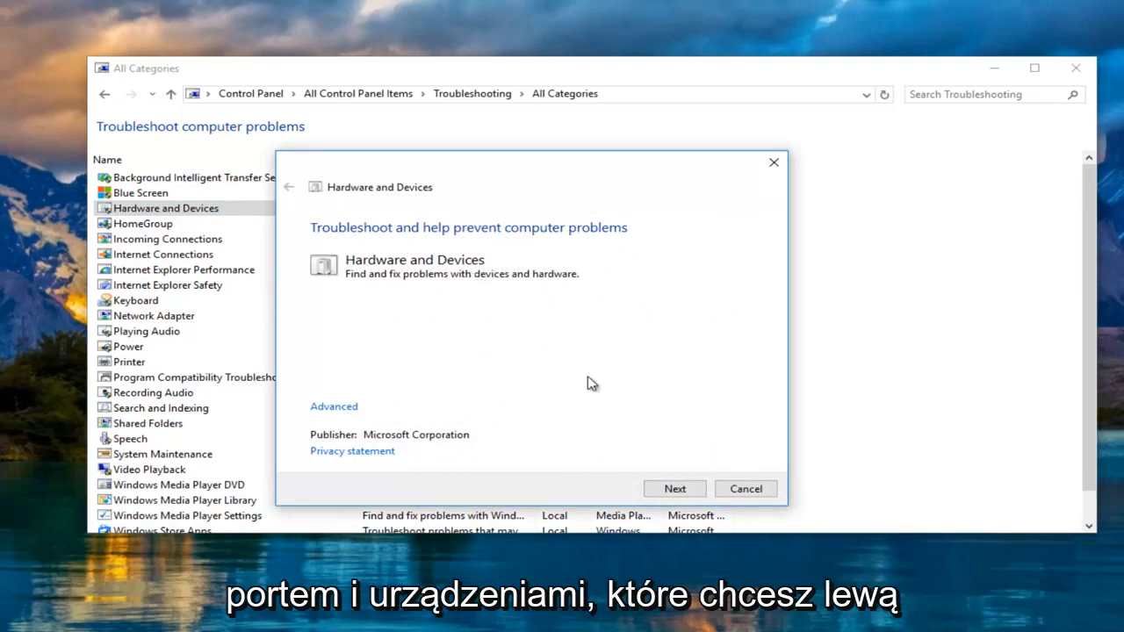
- Run the Hardware and Devices scan until the Device Install Settings prompt appears
click(674, 488)
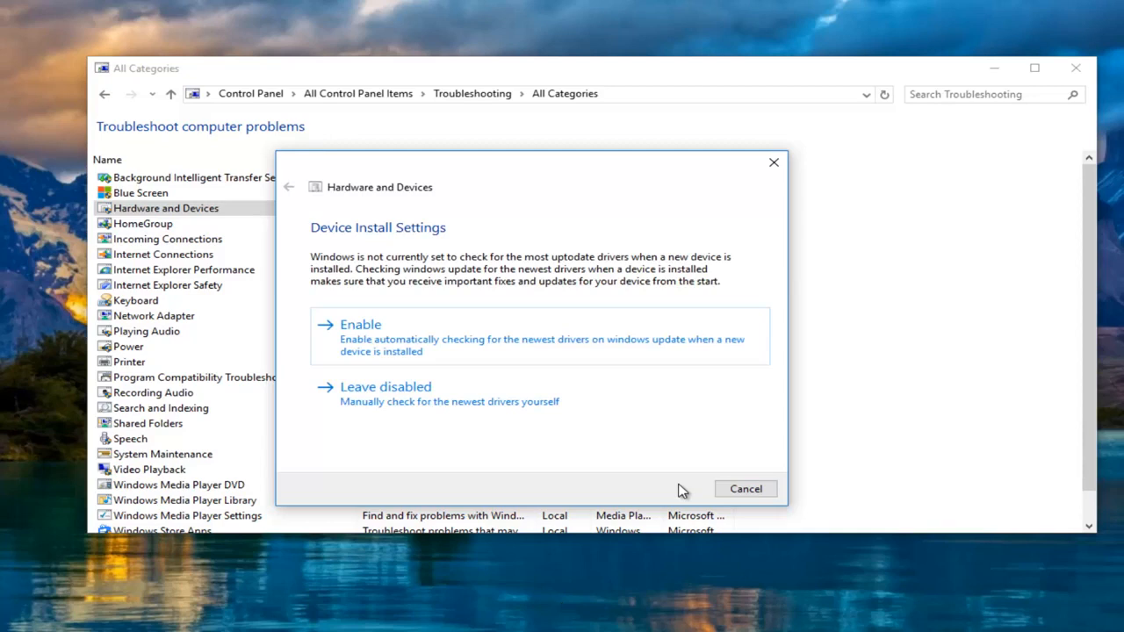
mouse_move(583, 457)
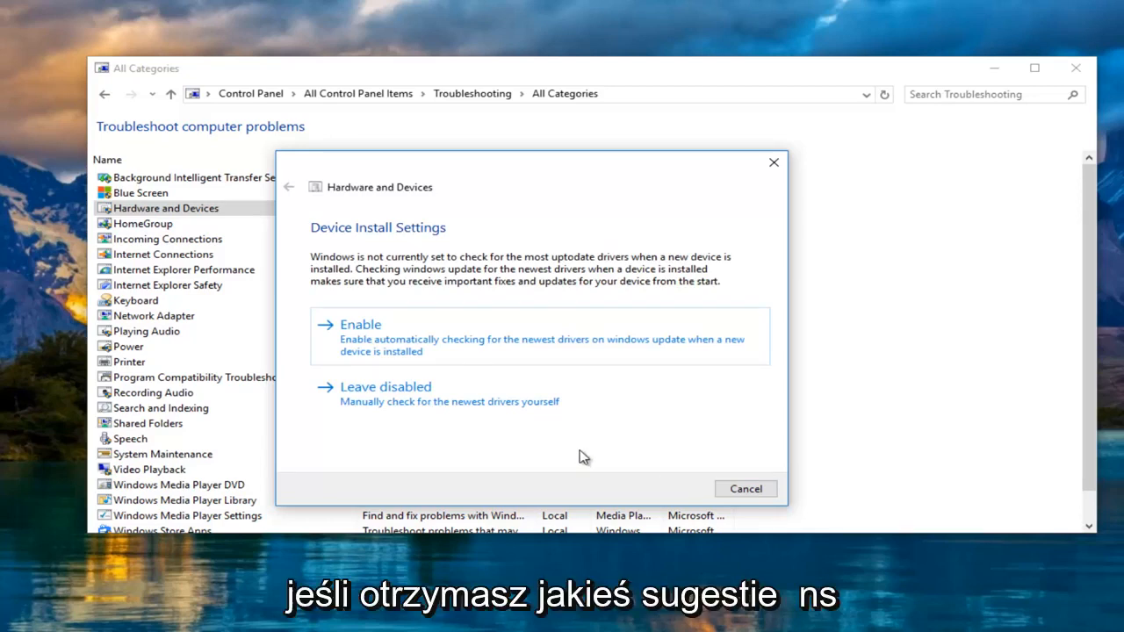
mouse_move(349, 233)
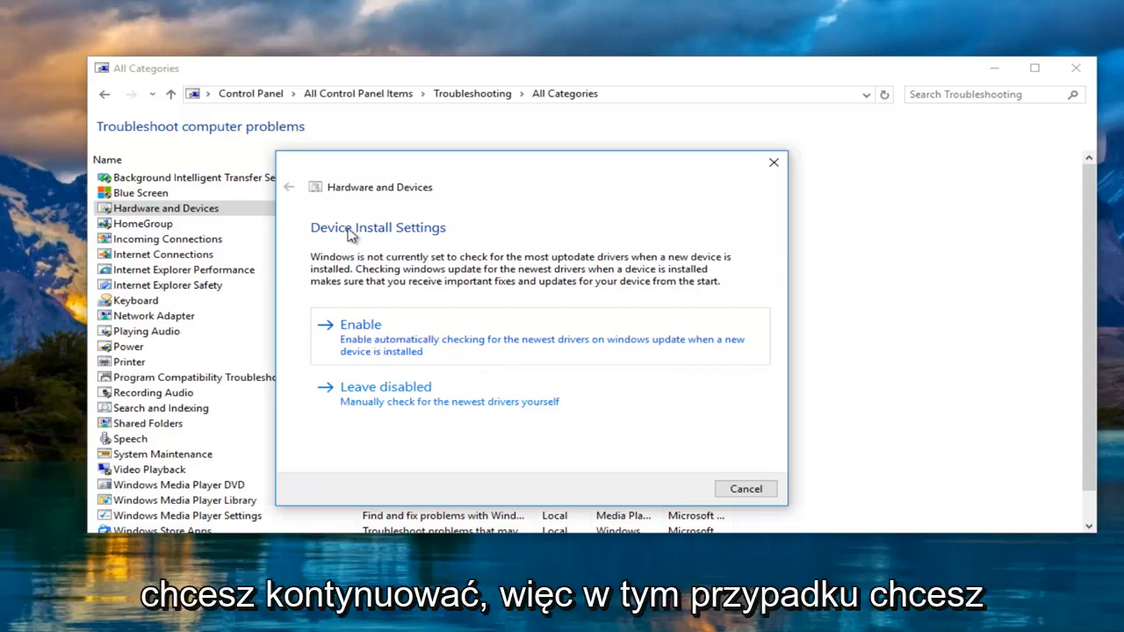
mouse_move(340, 276)
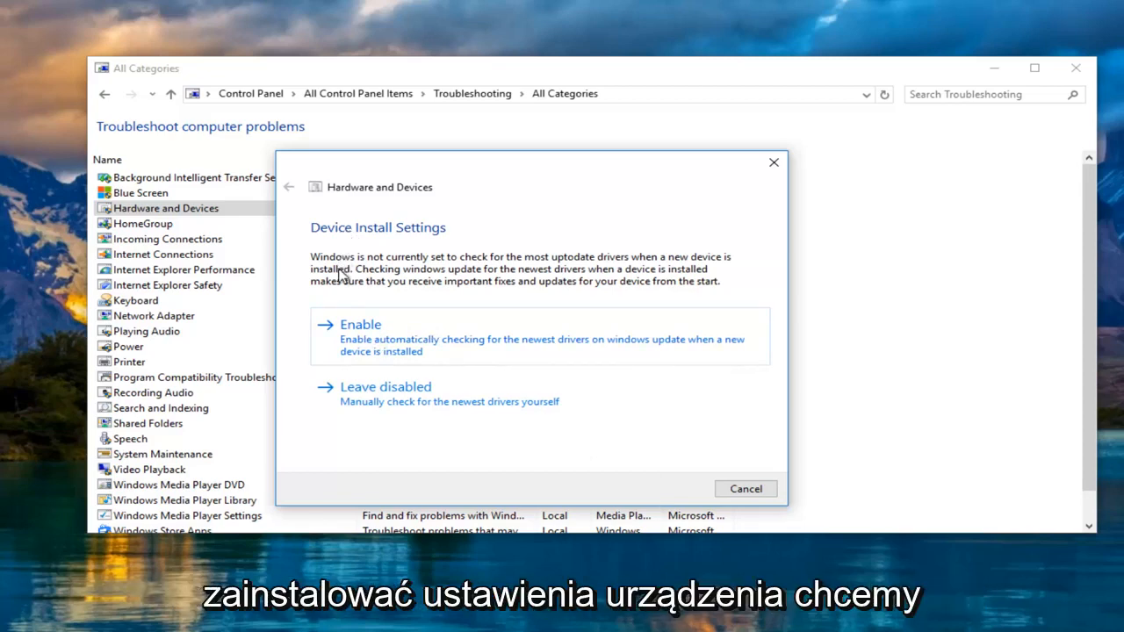
- Enable automatic driver checking, confirm the never-install-drivers issue is Fixed, and close both windows
click(362, 323)
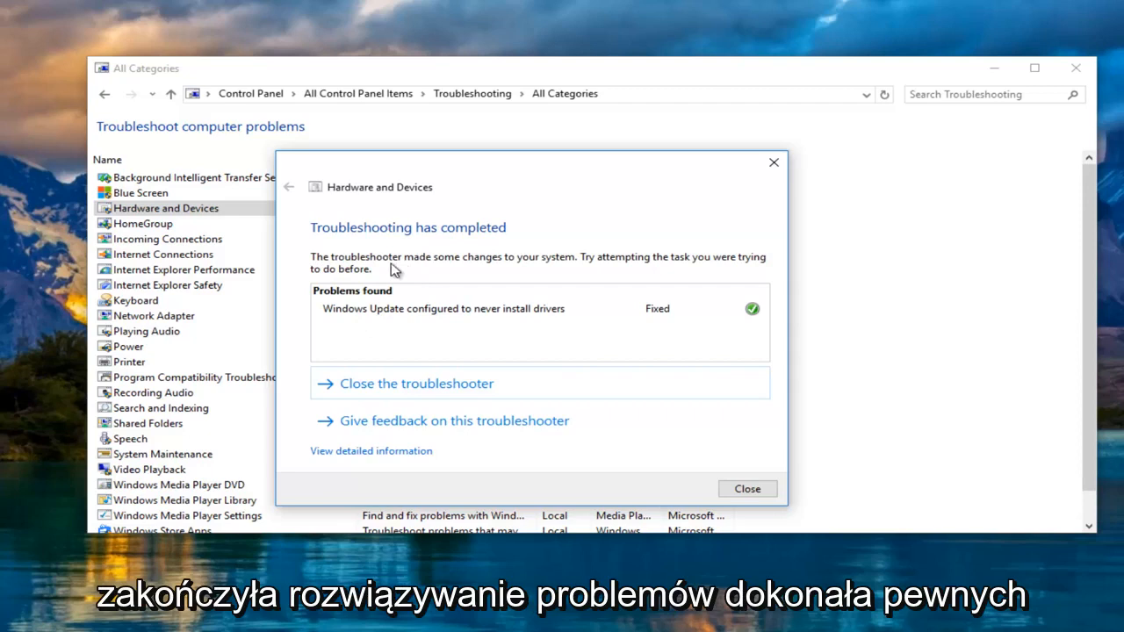
mouse_move(544, 264)
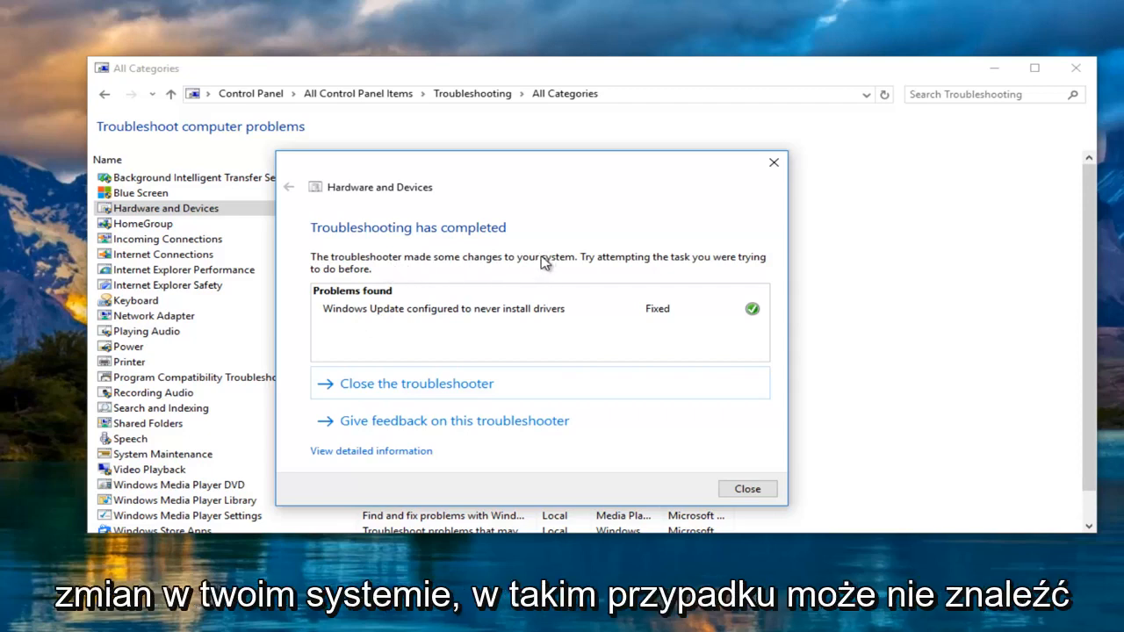
mouse_move(499, 288)
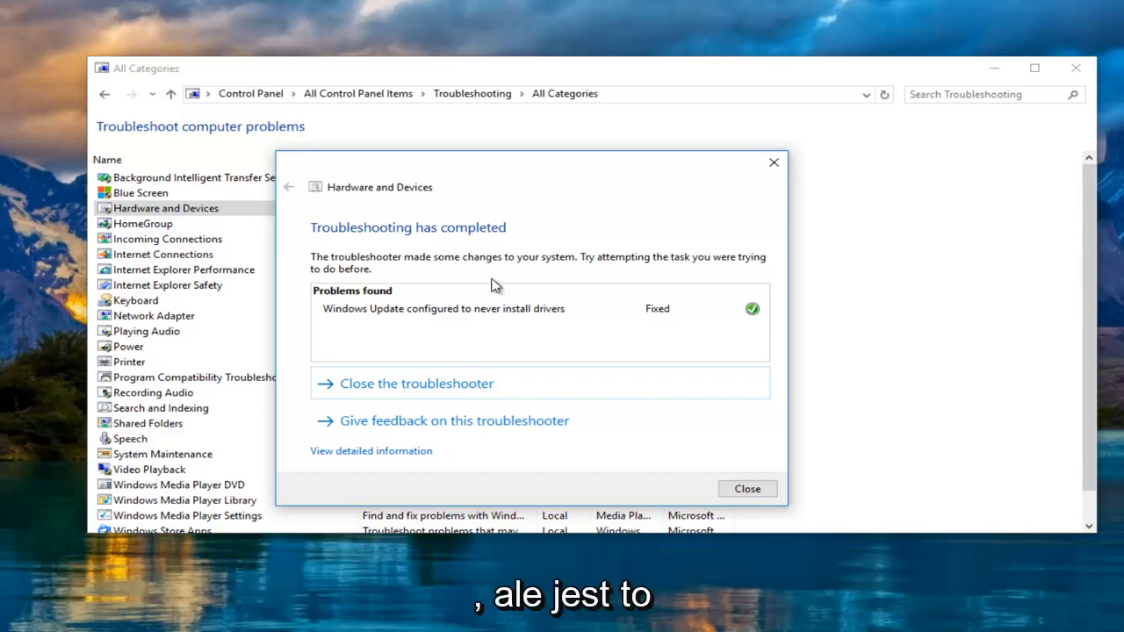
mouse_move(447, 172)
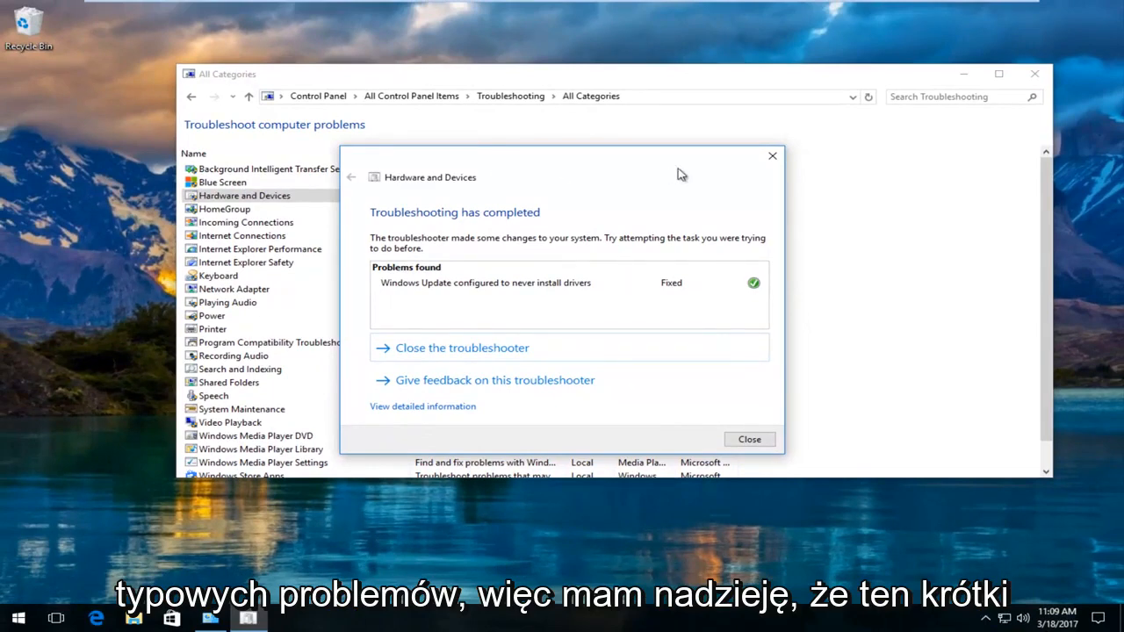
click(748, 439)
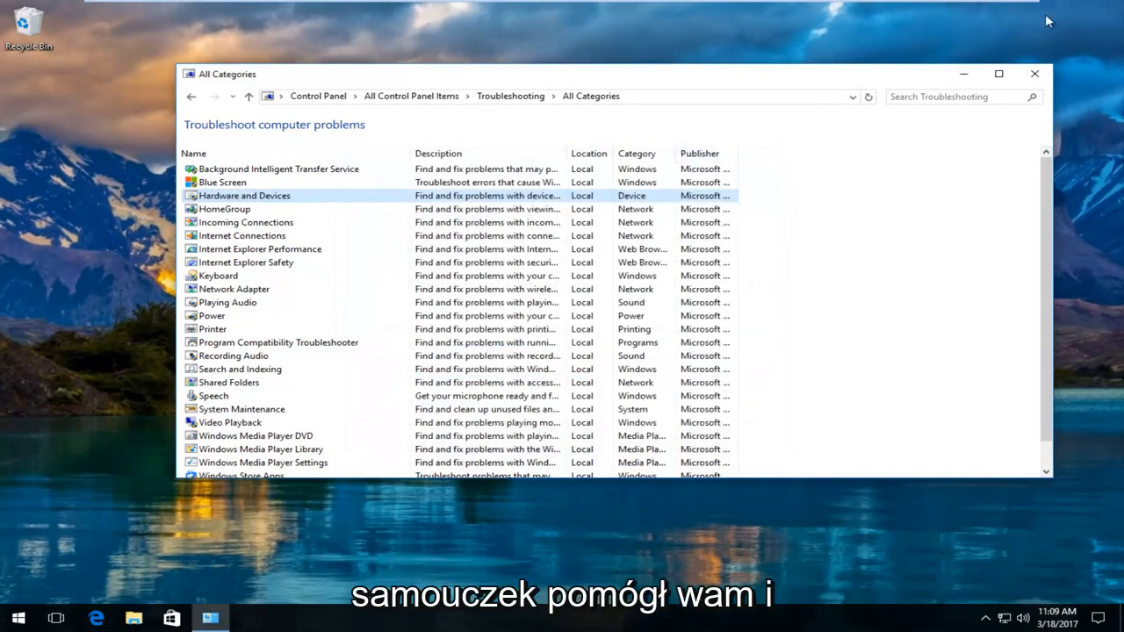
click(1032, 74)
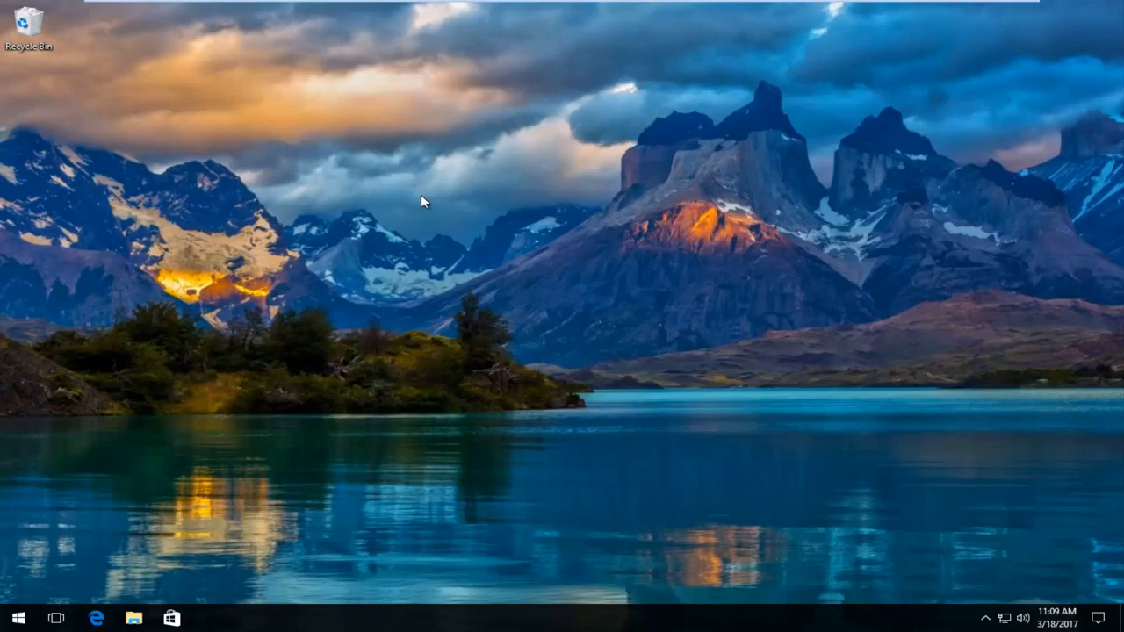